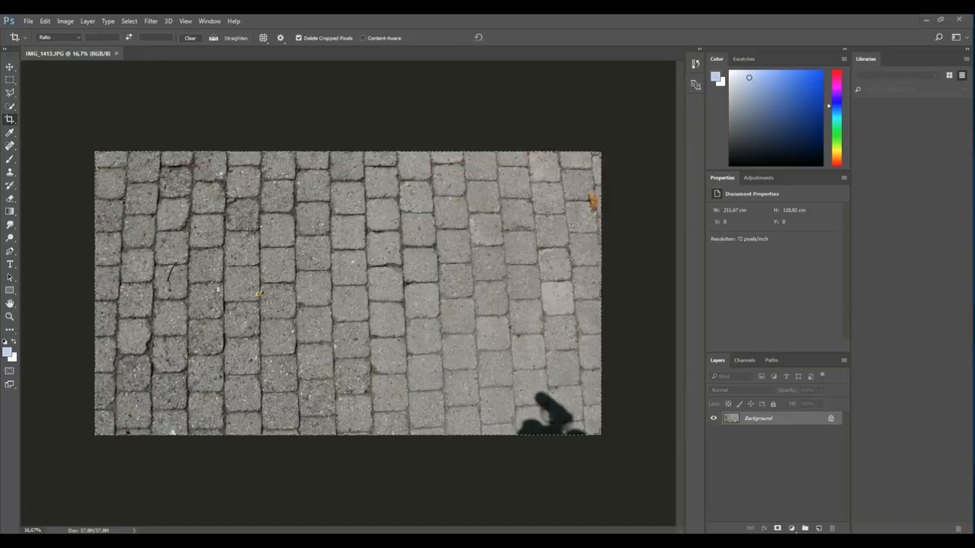
pyautogui.moveTo(459, 344)
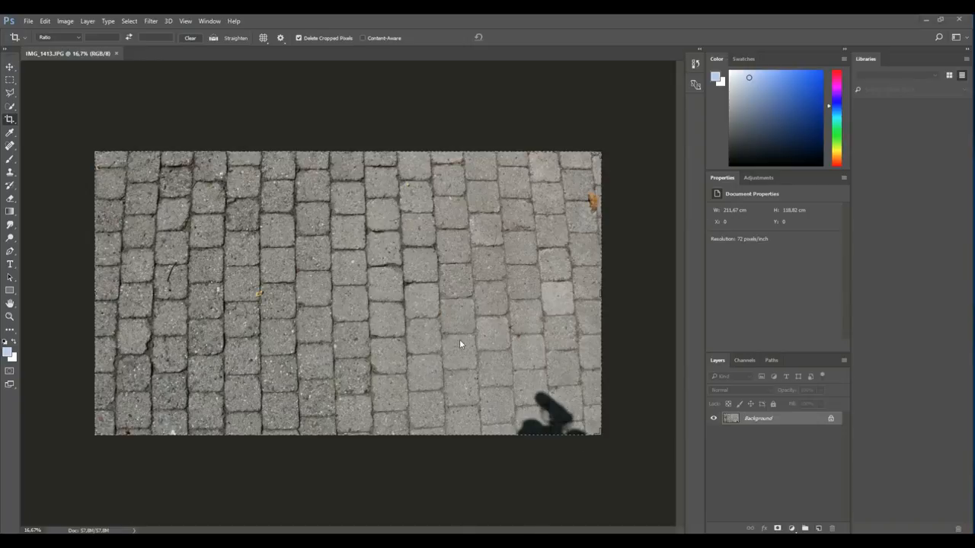
pyautogui.moveTo(615, 229)
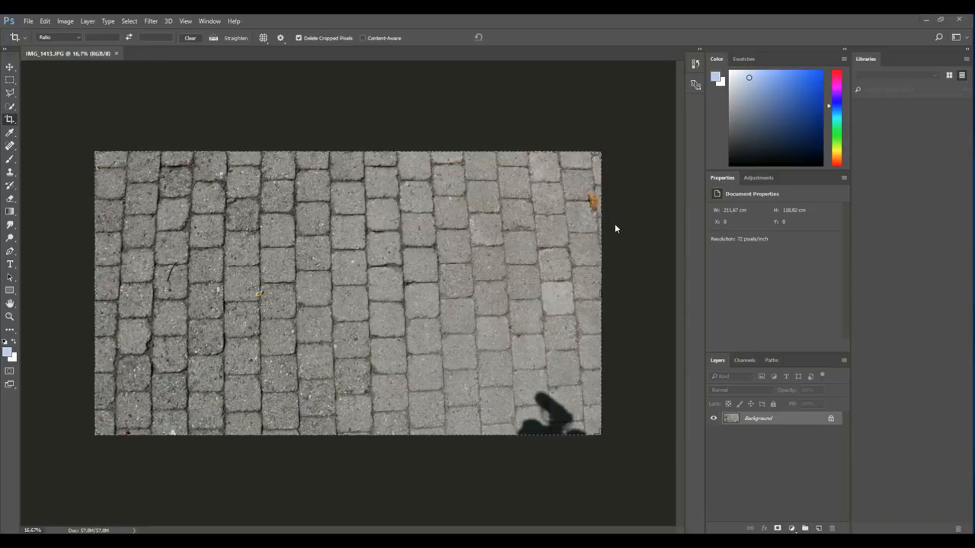
pyautogui.moveTo(646, 406)
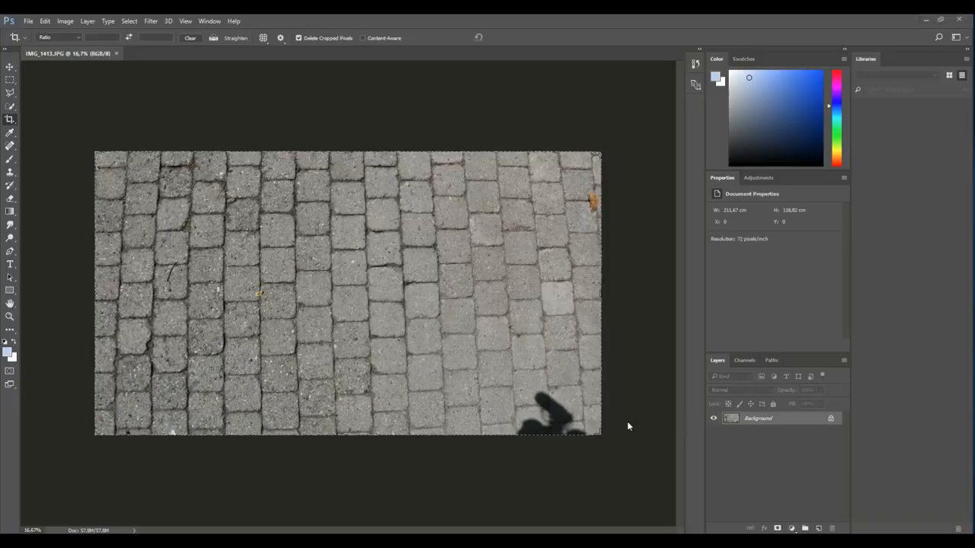
pyautogui.moveTo(569, 199)
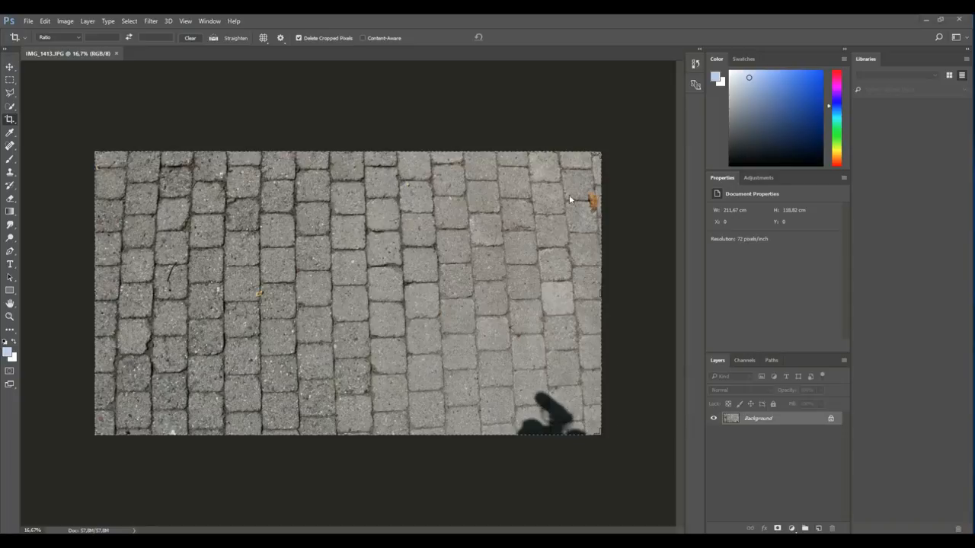
pyautogui.moveTo(627, 371)
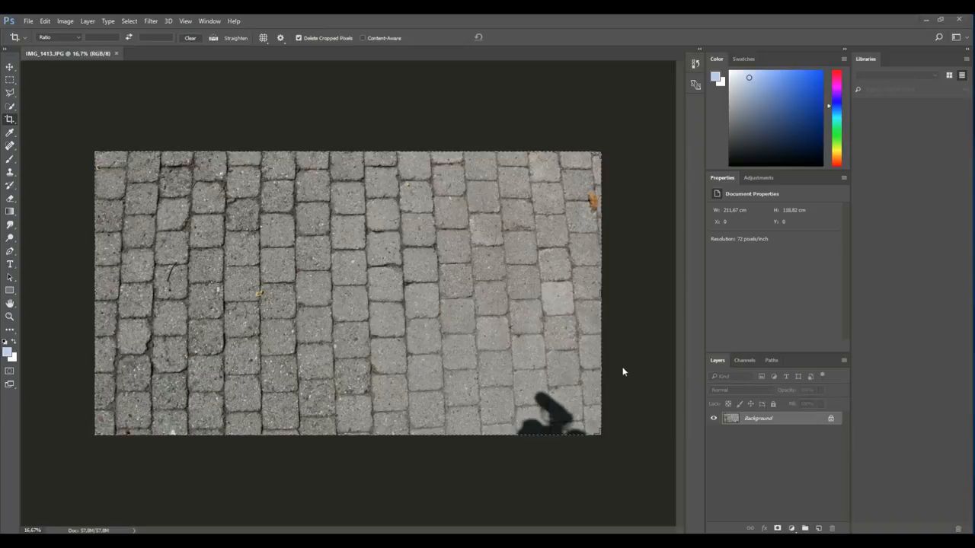
pyautogui.moveTo(622, 372)
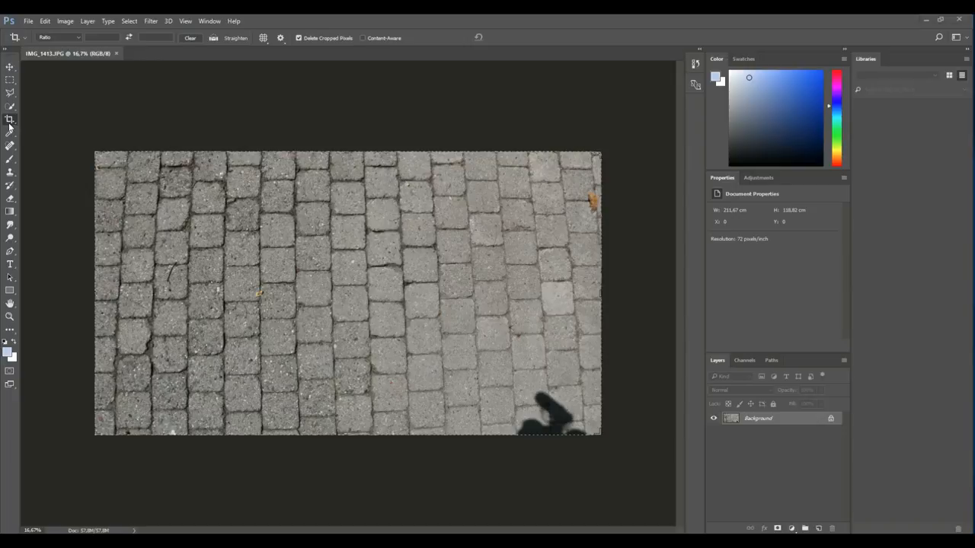
pyautogui.moveTo(10, 121)
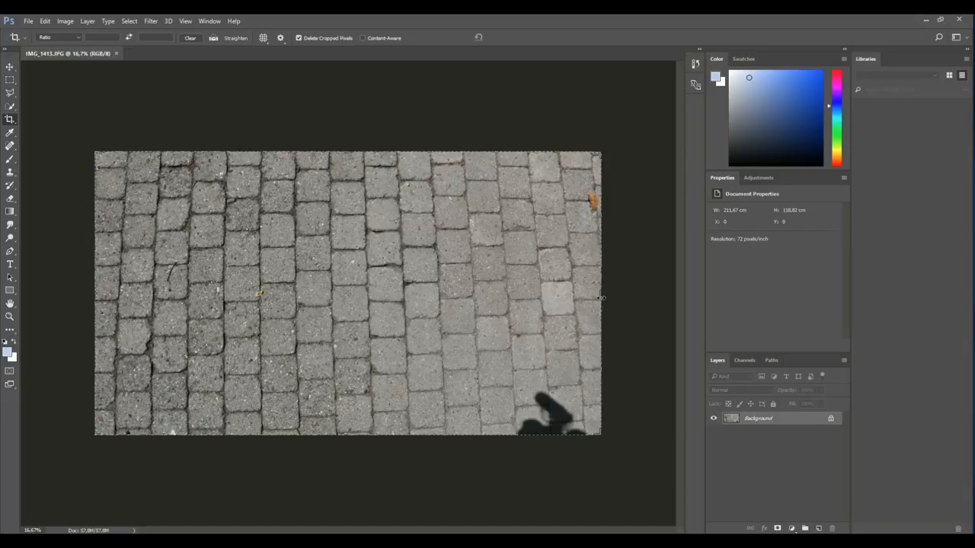
# - Pull the right crop edge inward past the person's shadow and commit the crop
pyautogui.moveTo(600, 297); pyautogui.dragTo(583, 301)
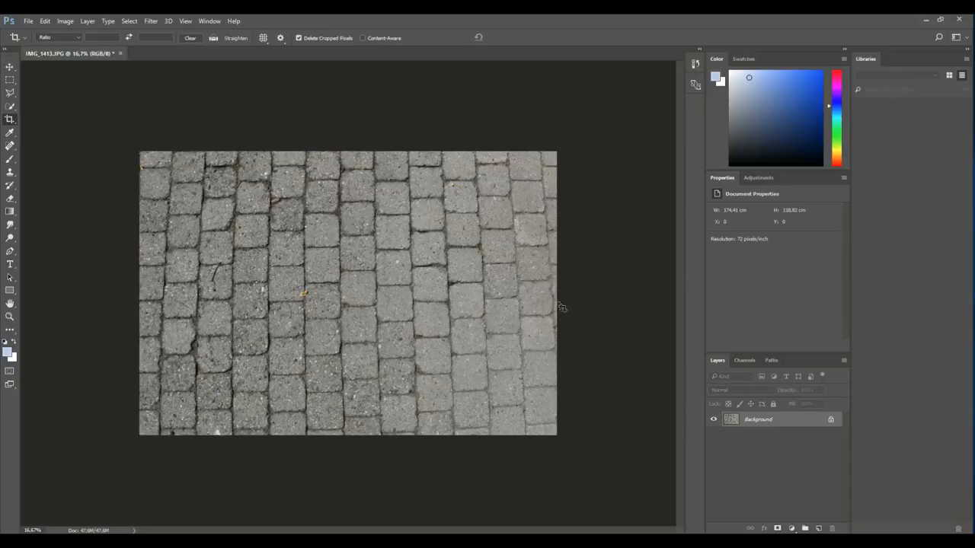
pyautogui.moveTo(537, 172)
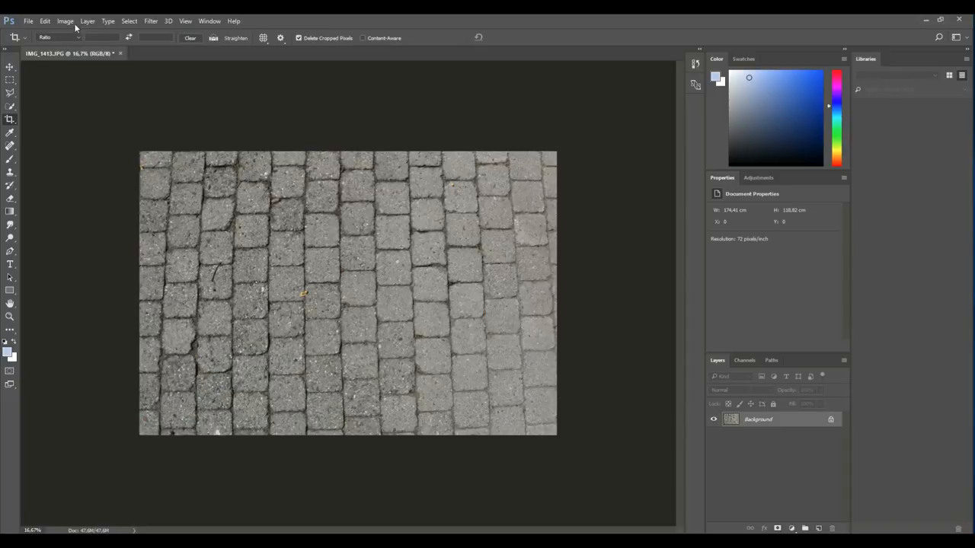
# - Start Perspective Warp, draw a quad and pin its corners to the photo's four corners
pyautogui.click(64, 21)
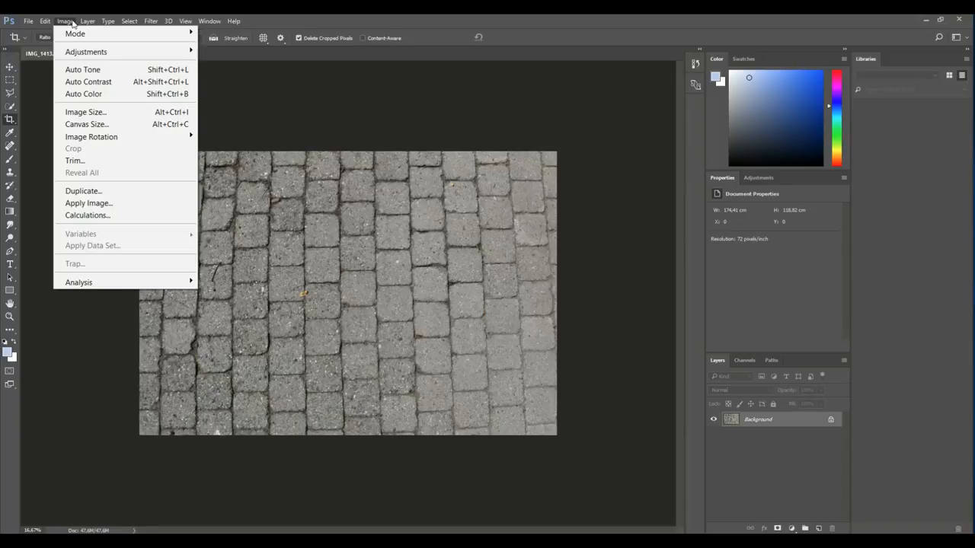
pyautogui.click(45, 21)
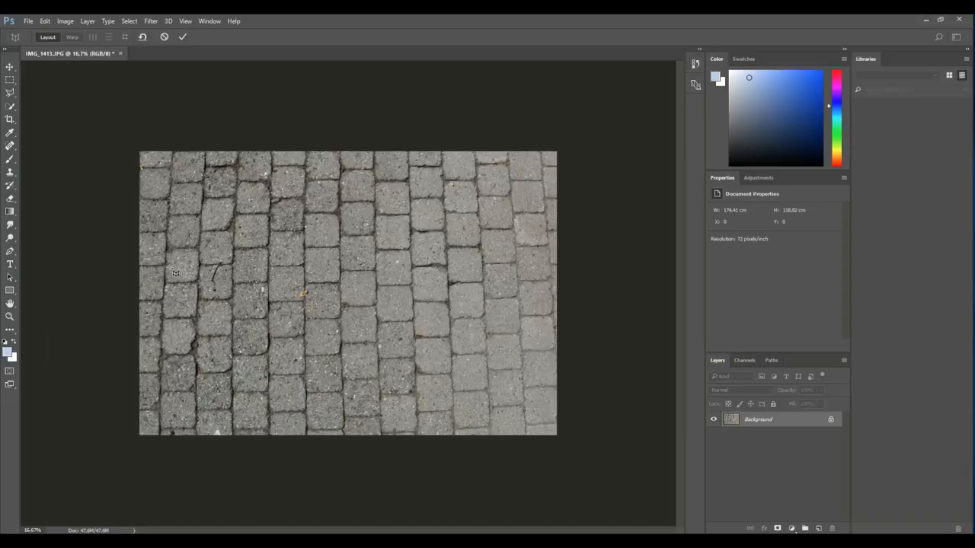
pyautogui.moveTo(147, 156)
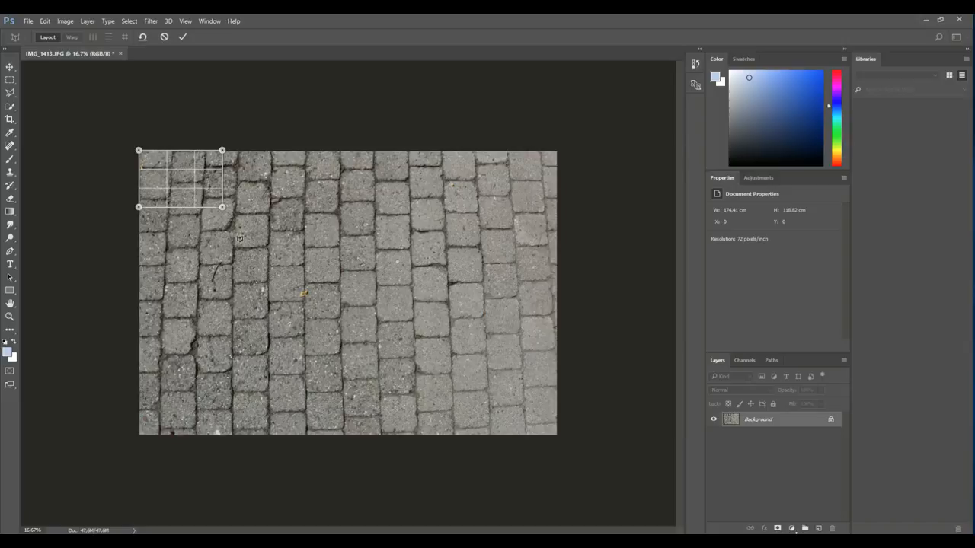
pyautogui.moveTo(224, 211)
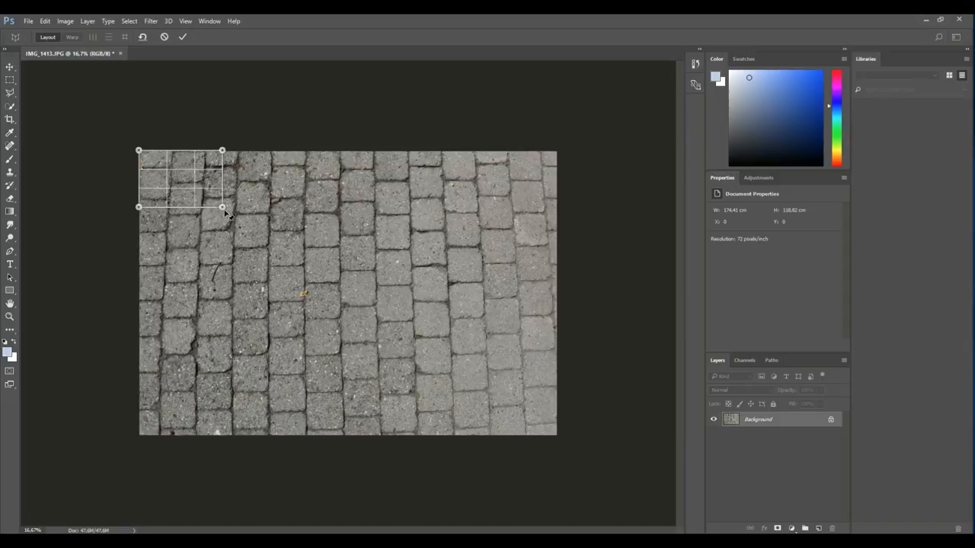
pyautogui.moveTo(223, 207); pyautogui.dragTo(461, 387)
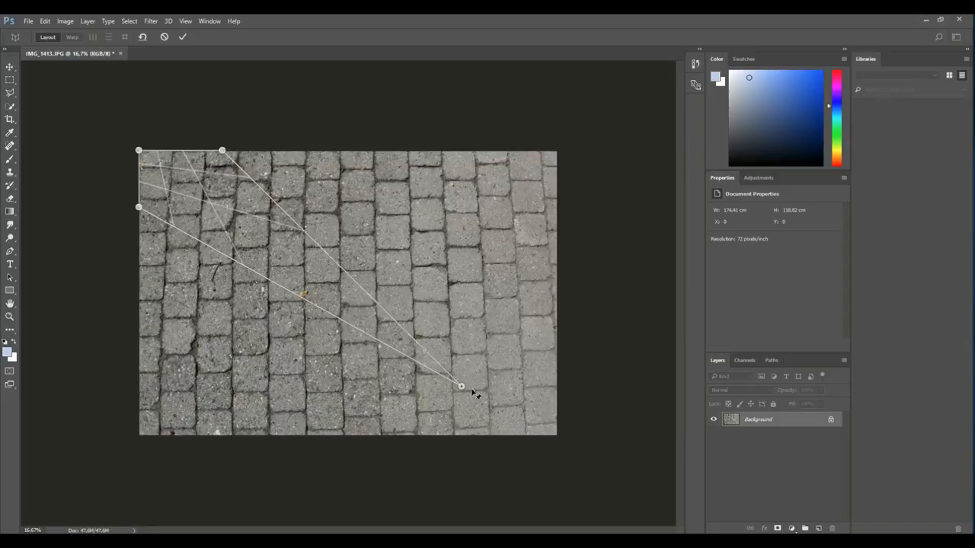
pyautogui.moveTo(461, 387); pyautogui.dragTo(556, 440)
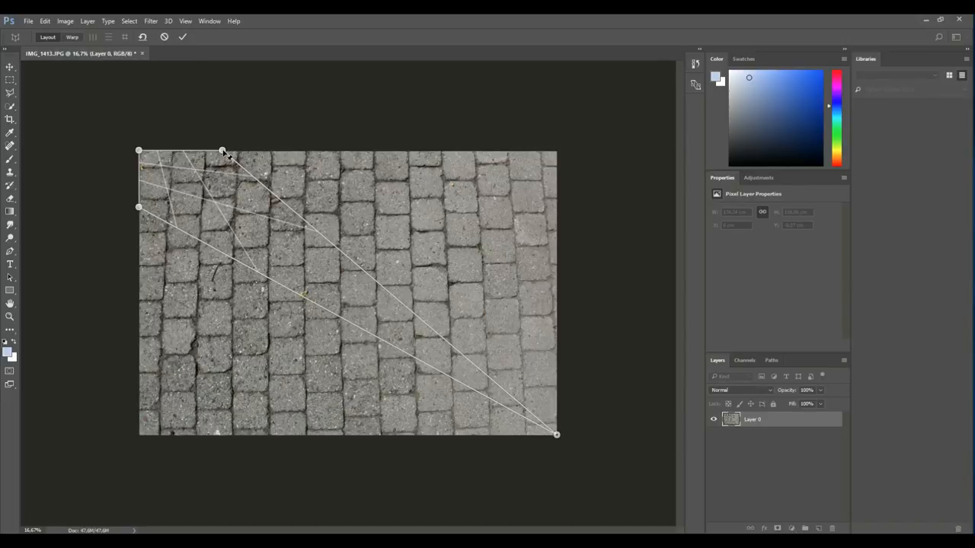
pyautogui.moveTo(222, 150); pyautogui.dragTo(557, 150)
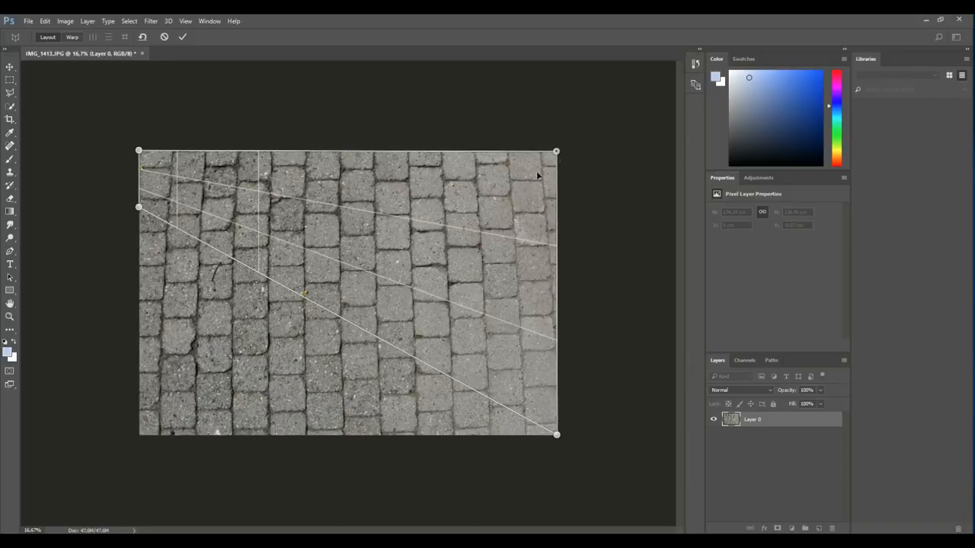
pyautogui.moveTo(141, 213)
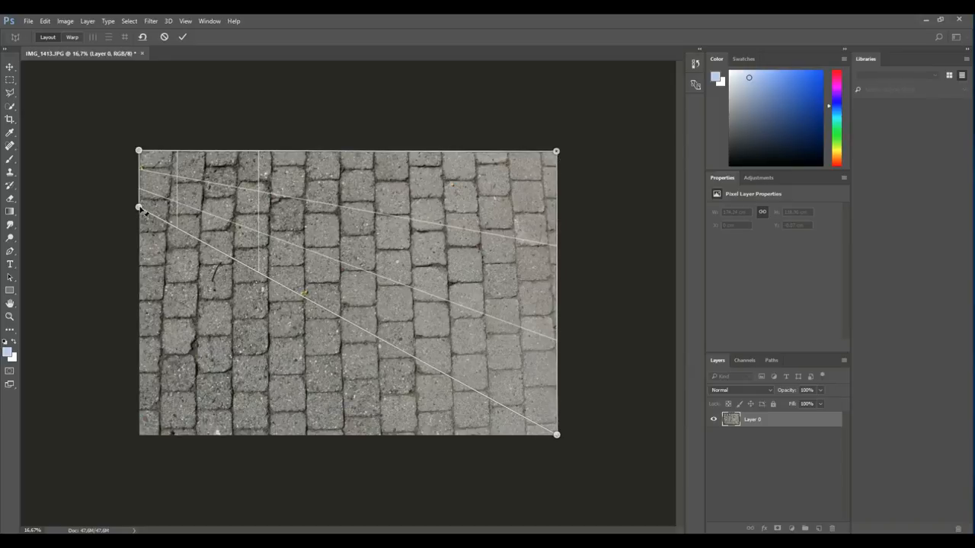
pyautogui.moveTo(140, 207); pyautogui.dragTo(139, 436)
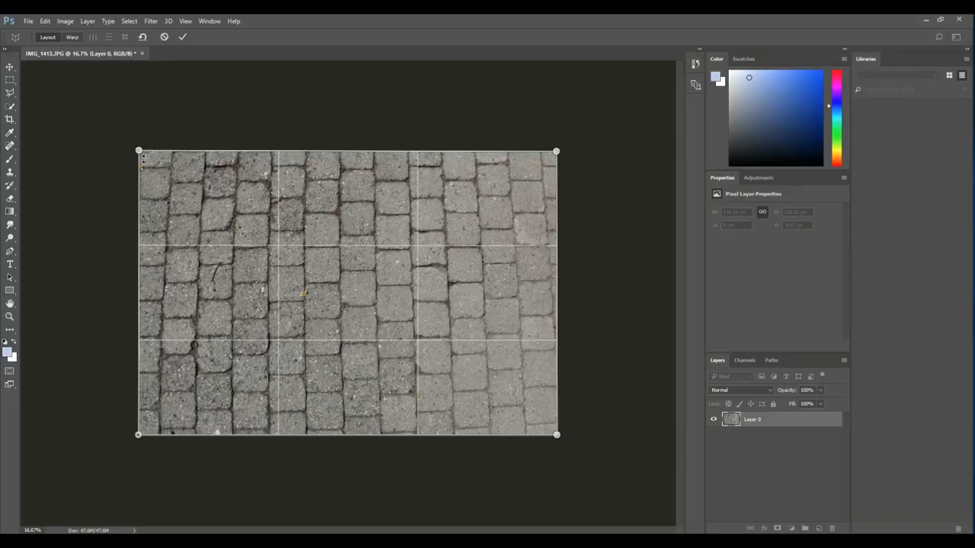
# - Move the plane's four corners inward so its sides follow the slanting cobblestone columns
pyautogui.moveTo(139, 150); pyautogui.dragTo(161, 152)
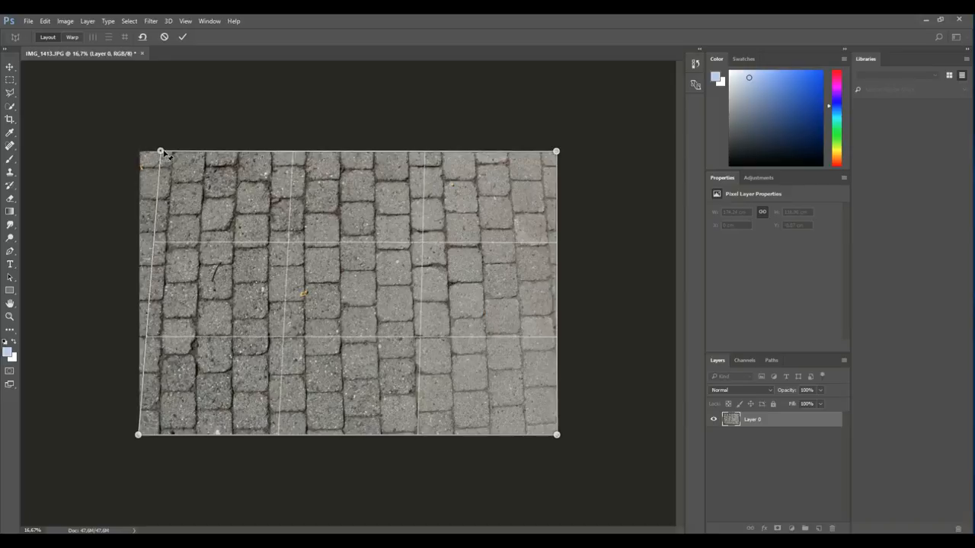
pyautogui.moveTo(160, 151); pyautogui.dragTo(172, 151)
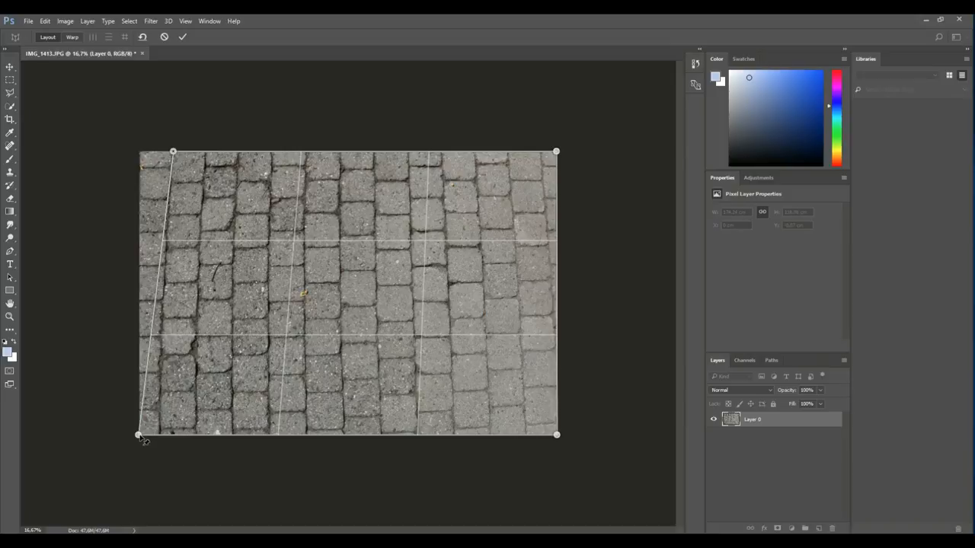
pyautogui.moveTo(138, 436); pyautogui.dragTo(156, 440)
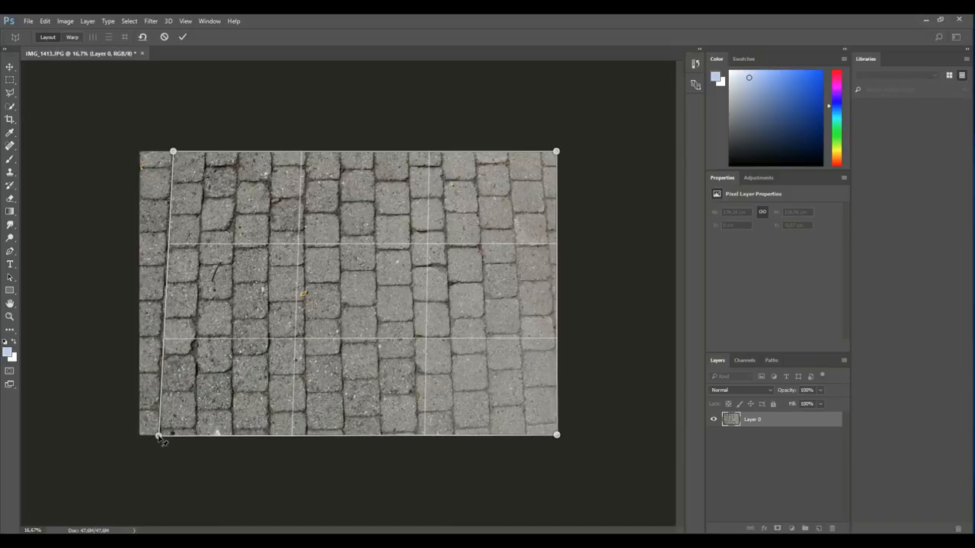
pyautogui.moveTo(171, 480)
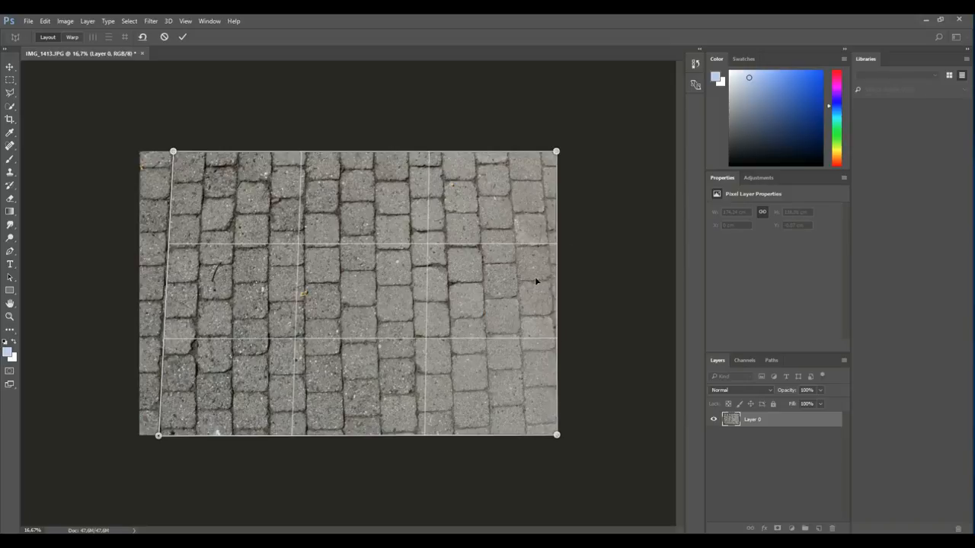
pyautogui.moveTo(556, 151)
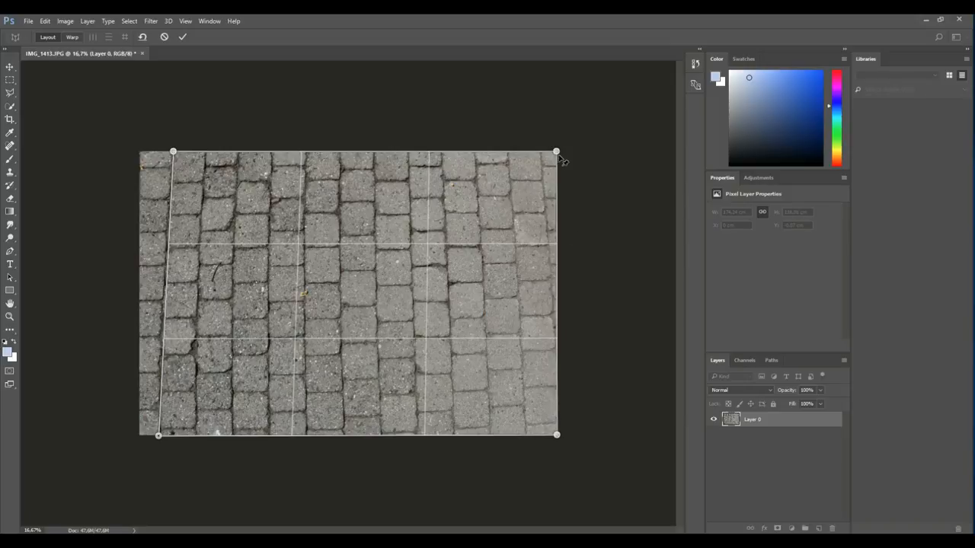
pyautogui.moveTo(555, 152); pyautogui.dragTo(508, 154)
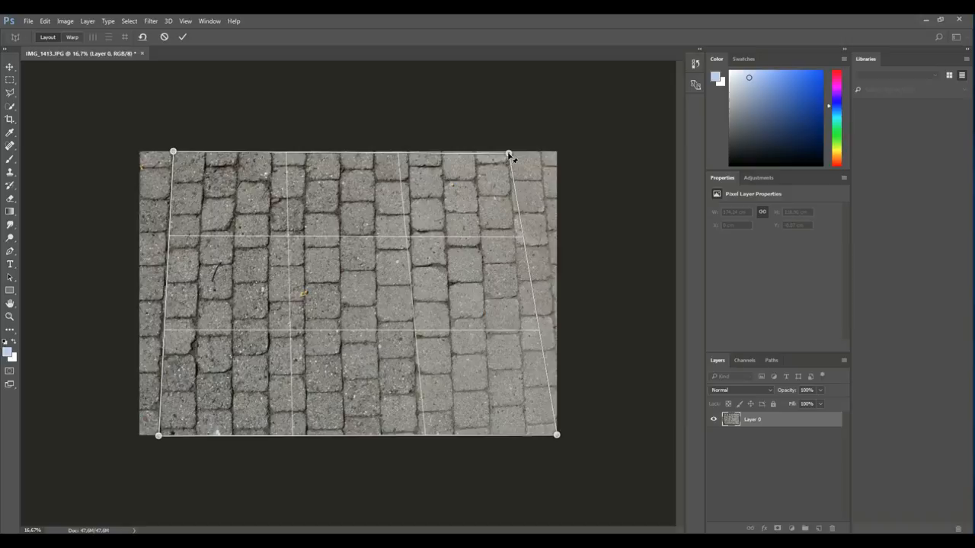
pyautogui.moveTo(509, 155); pyautogui.dragTo(506, 151)
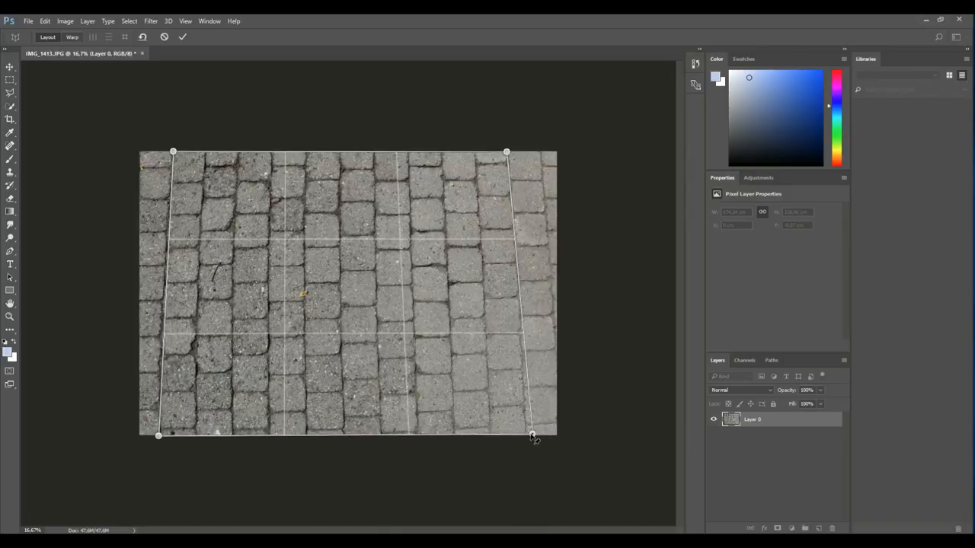
pyautogui.moveTo(533, 436); pyautogui.dragTo(525, 436)
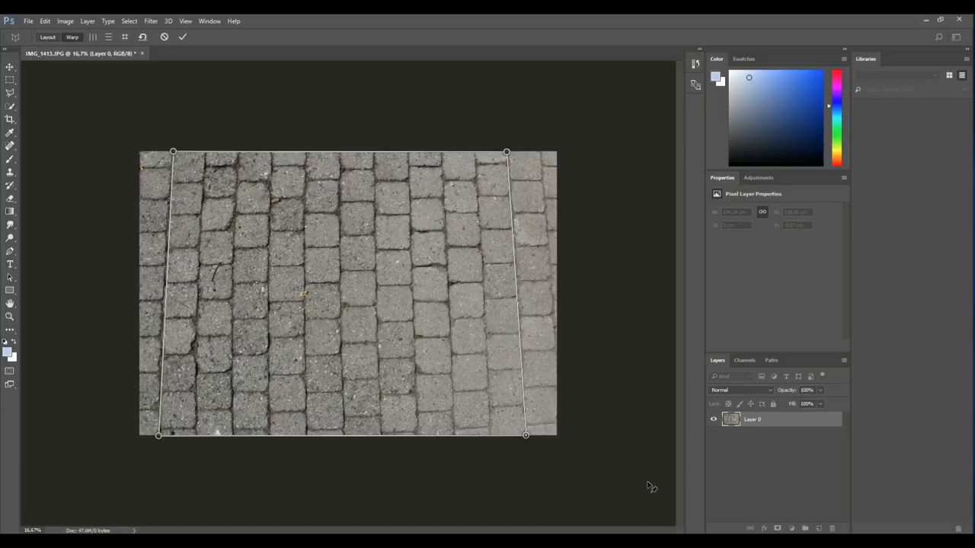
pyautogui.moveTo(502, 324)
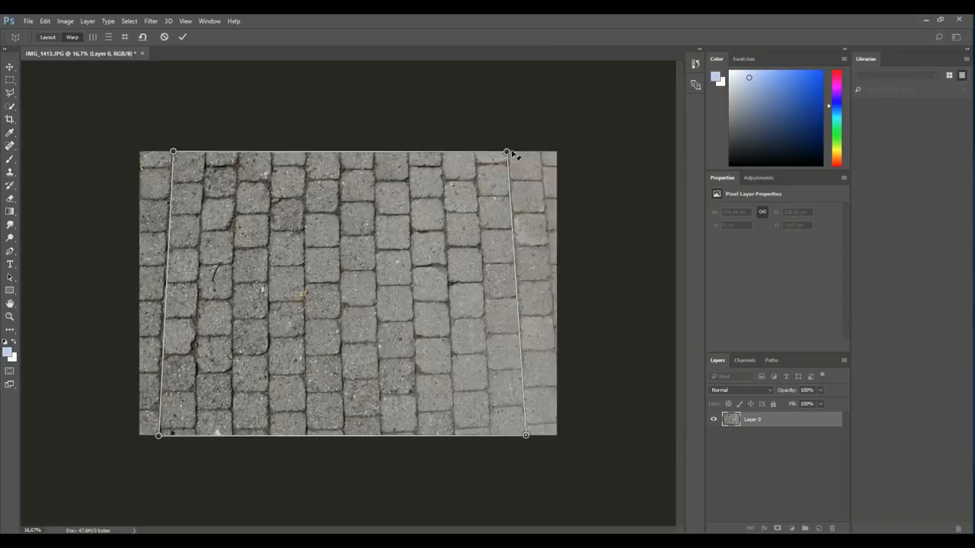
# - Stretch the top-right, bottom-right and top-left warp corners out to the image edges
pyautogui.moveTo(506, 153); pyautogui.dragTo(560, 151)
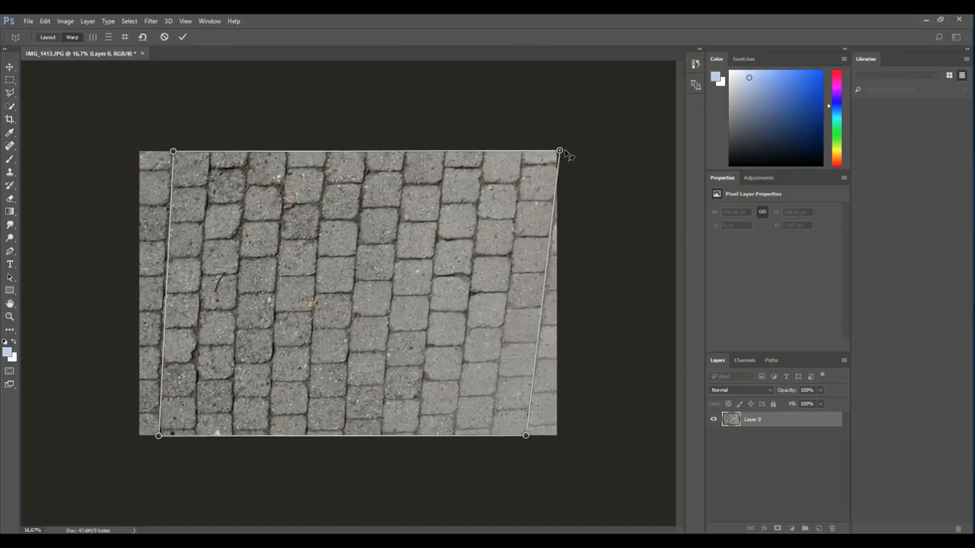
pyautogui.moveTo(561, 150); pyautogui.dragTo(556, 150)
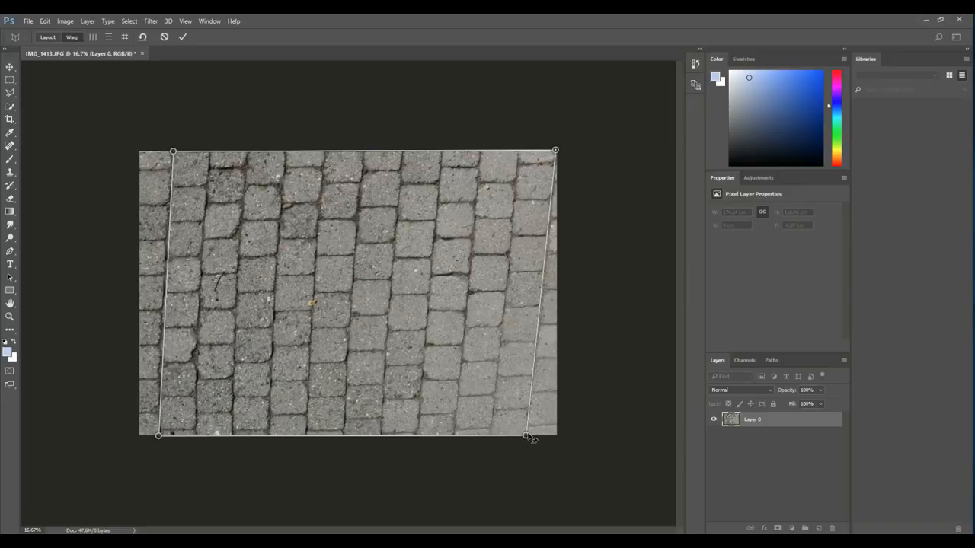
pyautogui.moveTo(526, 438); pyautogui.dragTo(556, 436)
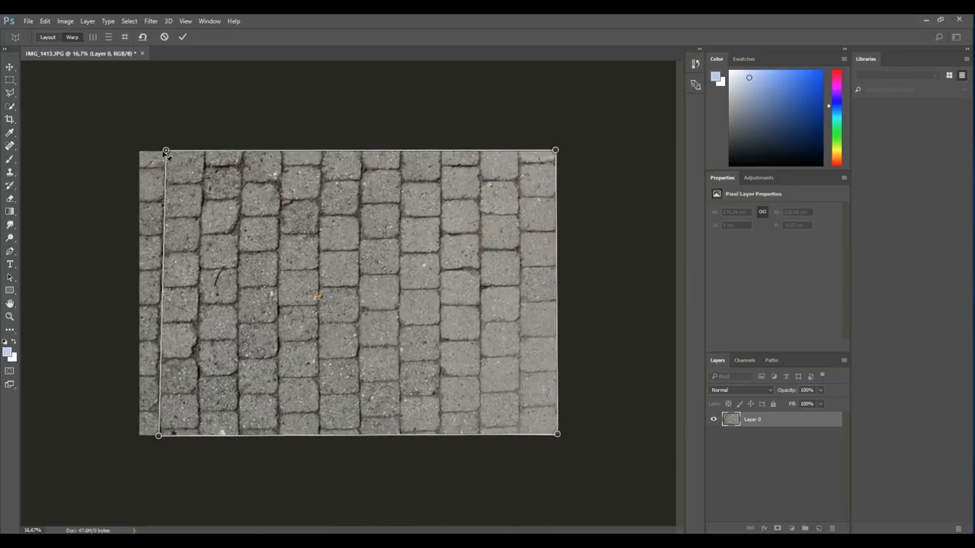
pyautogui.moveTo(165, 150); pyautogui.dragTo(140, 152)
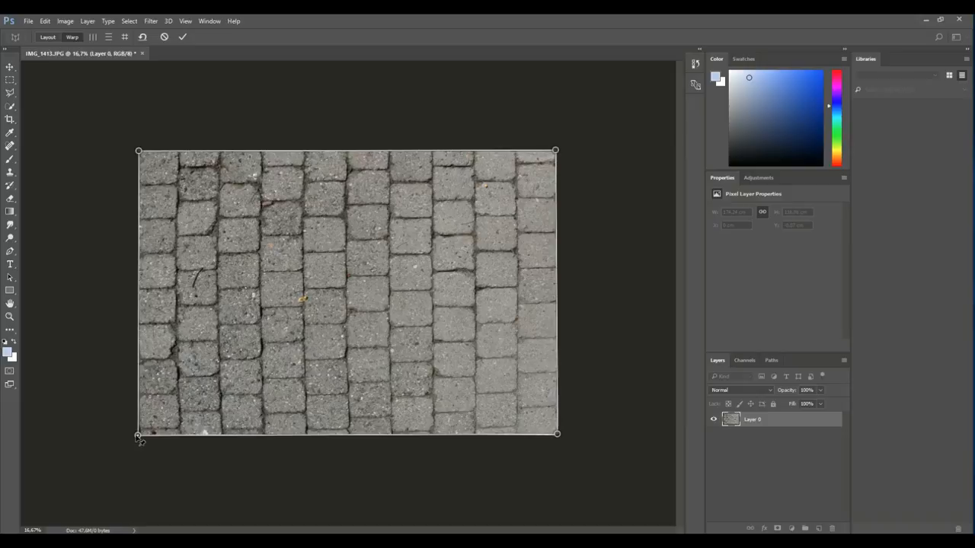
pyautogui.moveTo(154, 434)
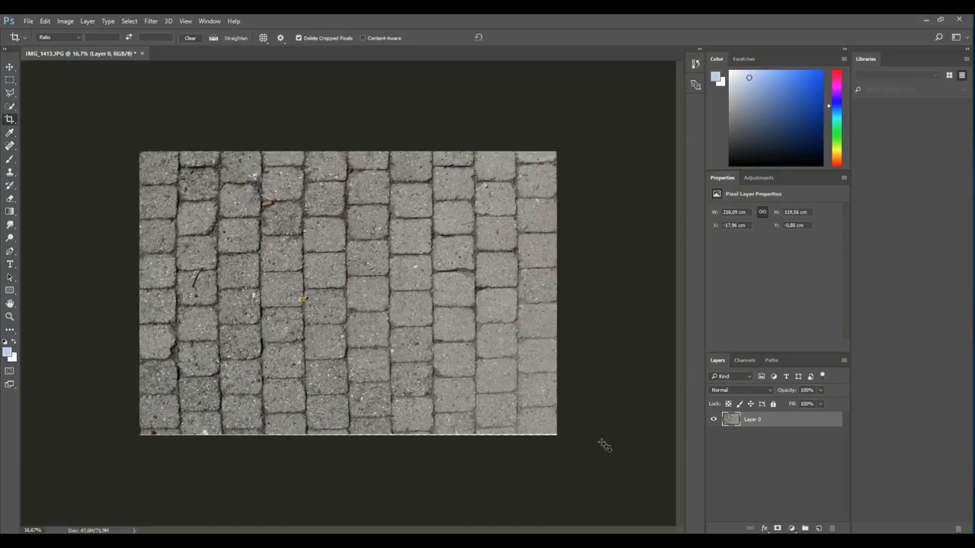
pyautogui.moveTo(328, 520)
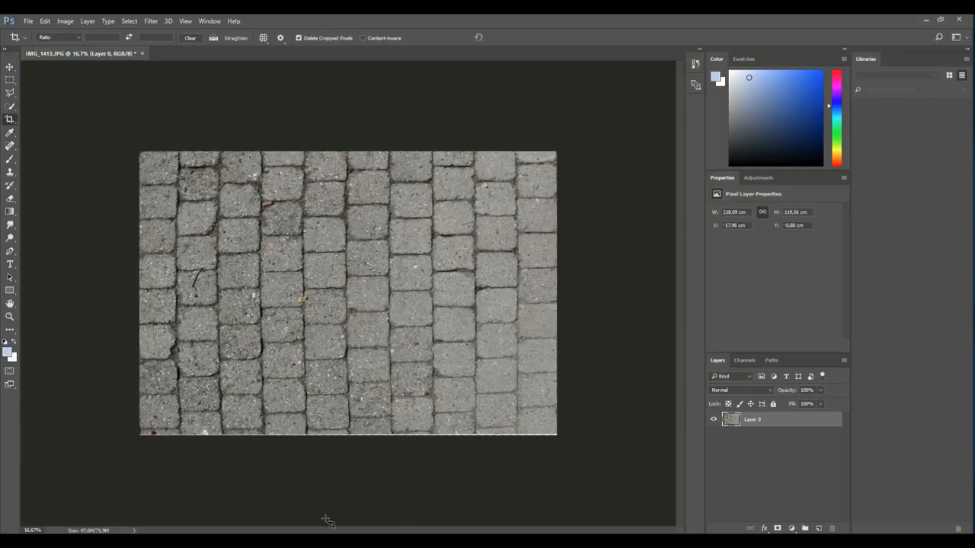
pyautogui.moveTo(588, 437)
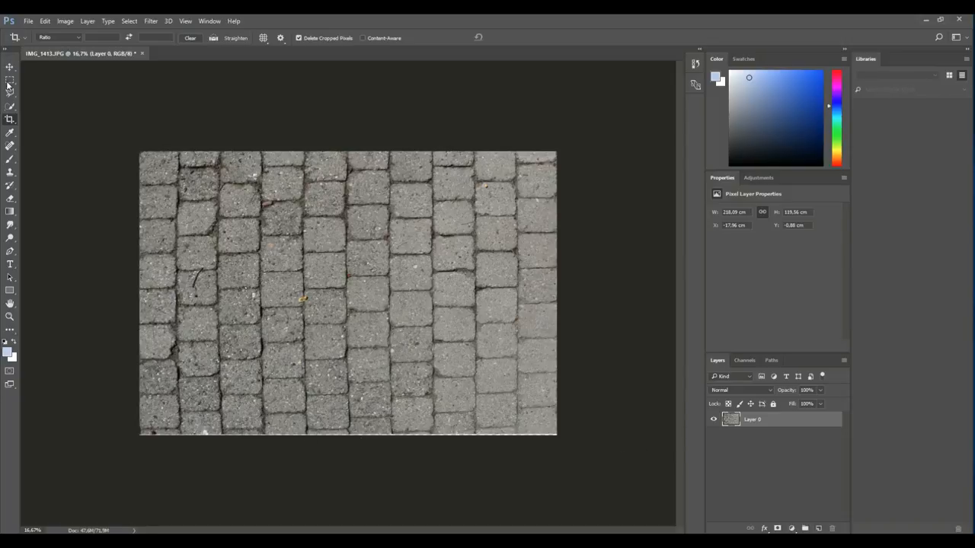
# - Commit the perspective warp and switch to another tool
pyautogui.click(10, 146)
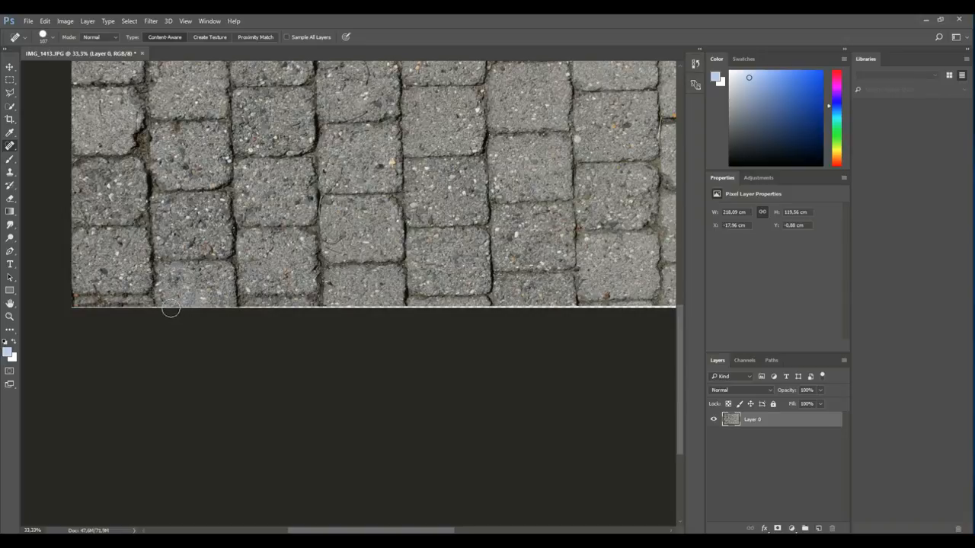
pyautogui.moveTo(134, 316)
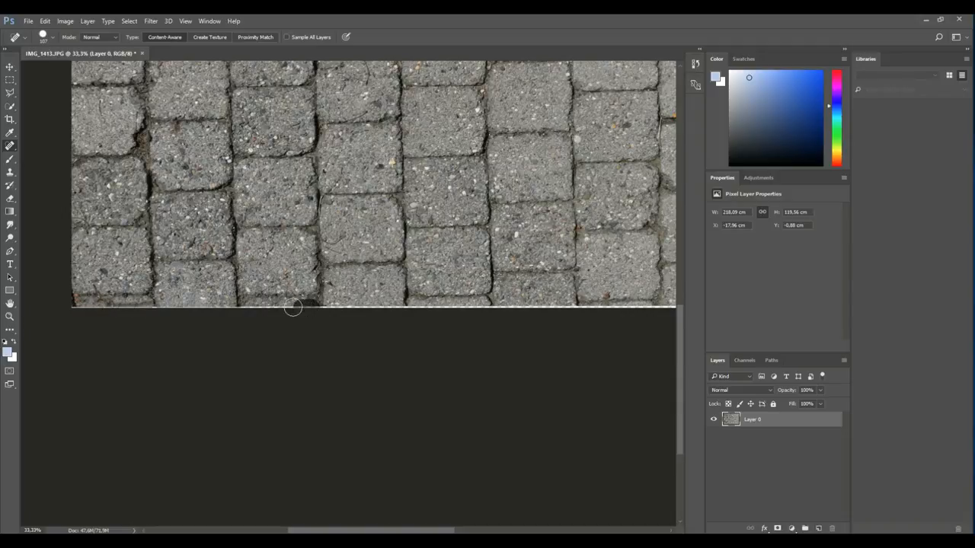
# - Paint Content-Aware Spot Healing along the blank strip at the bottom edge
pyautogui.moveTo(293, 307); pyautogui.dragTo(356, 312)
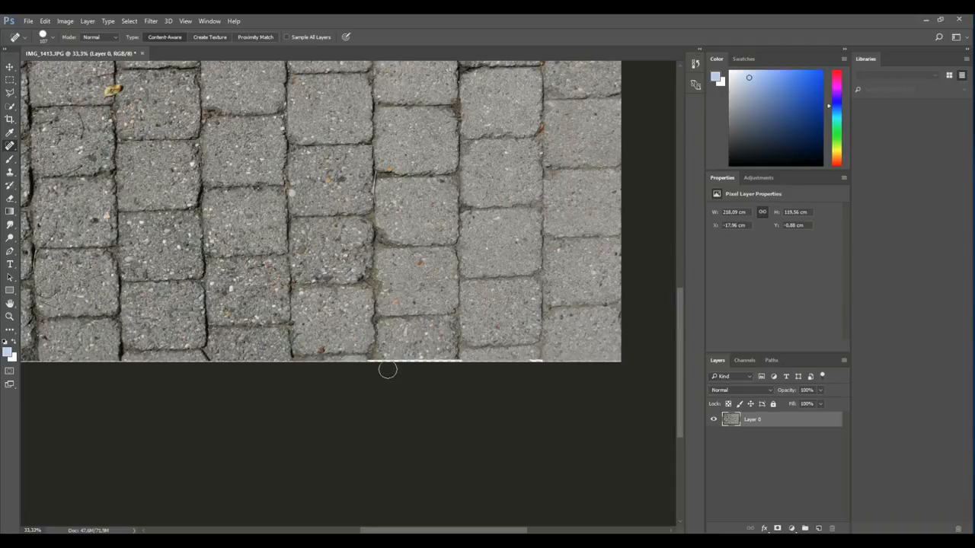
pyautogui.moveTo(463, 368)
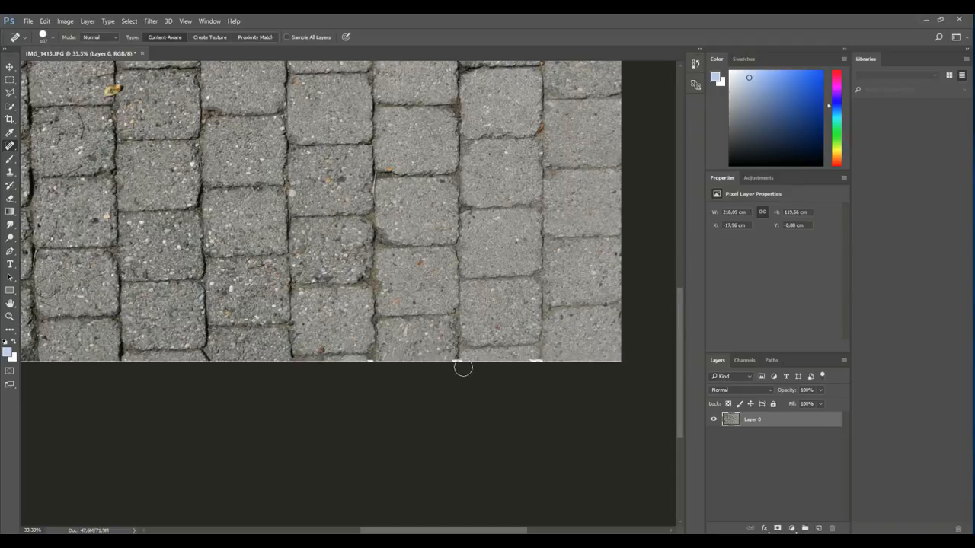
pyautogui.moveTo(366, 382)
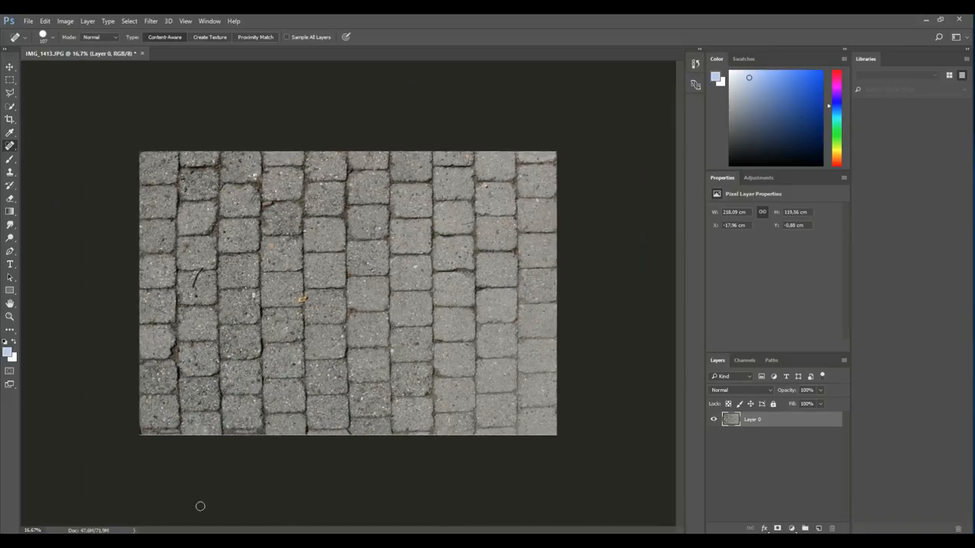
pyautogui.moveTo(115, 300)
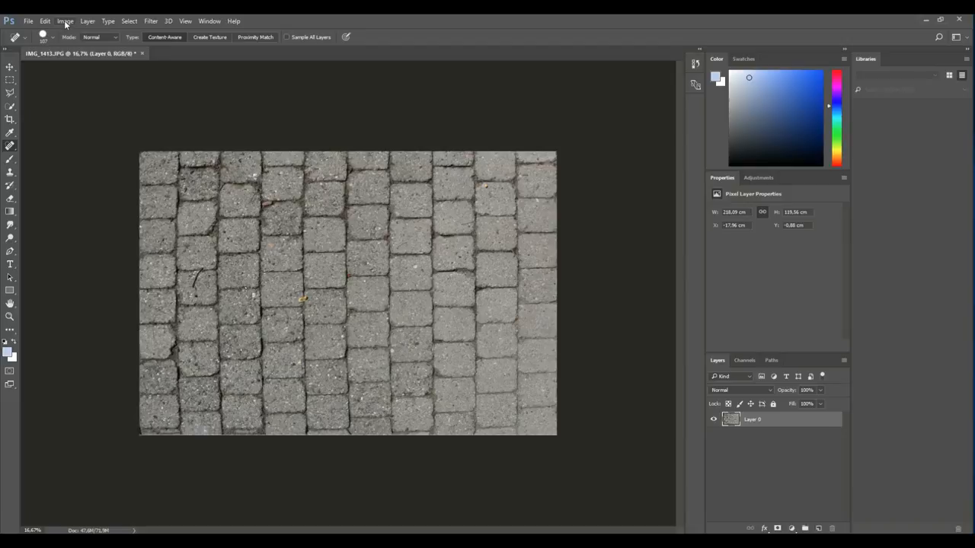
# - Open Image > Adjustments > Levels
pyautogui.click(65, 21)
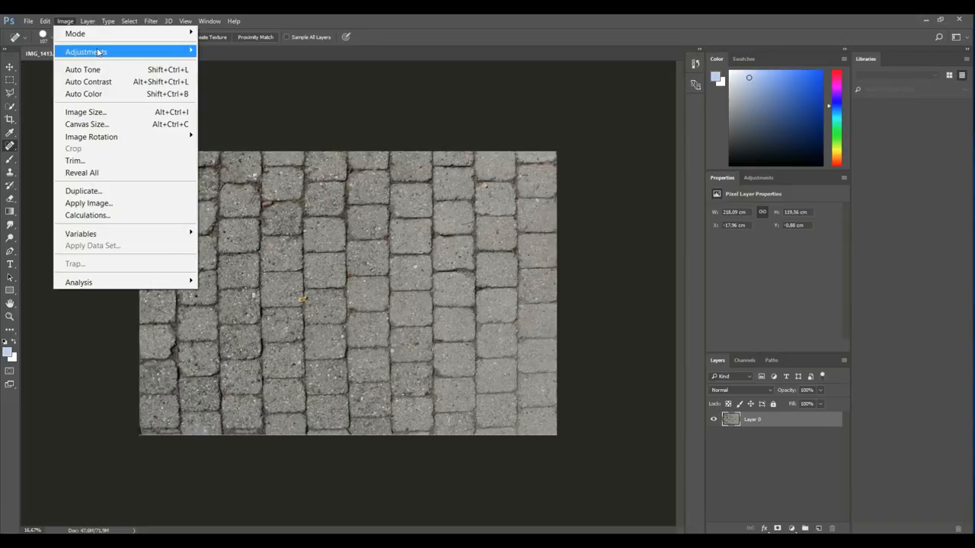
pyautogui.click(85, 51)
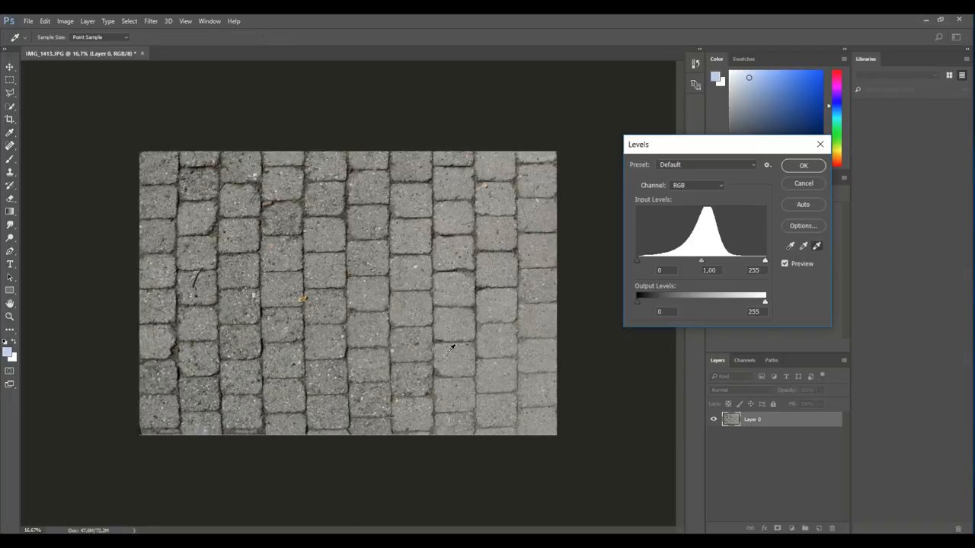
pyautogui.moveTo(255, 295)
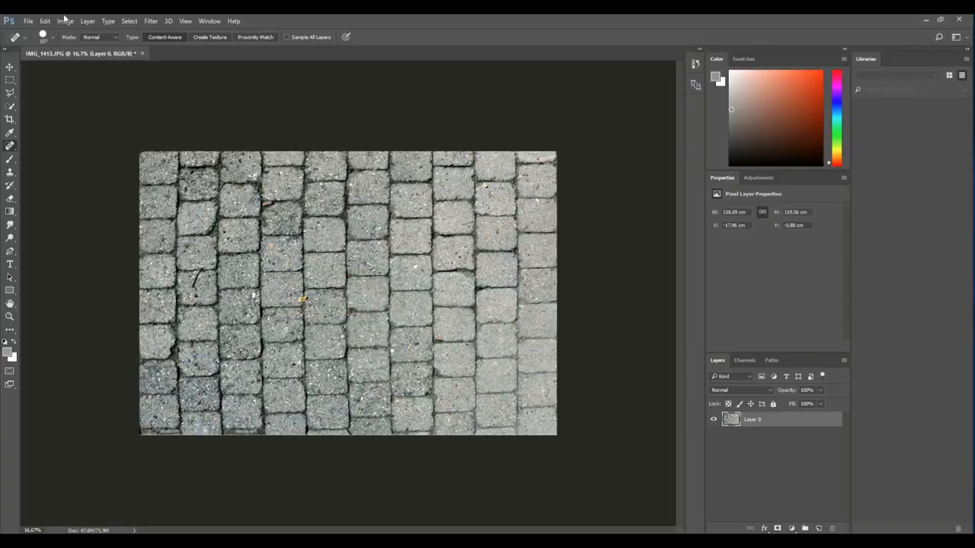
# - Apply a Hue/Saturation adjustment with the Saturation slider nudged slightly left
pyautogui.click(65, 21)
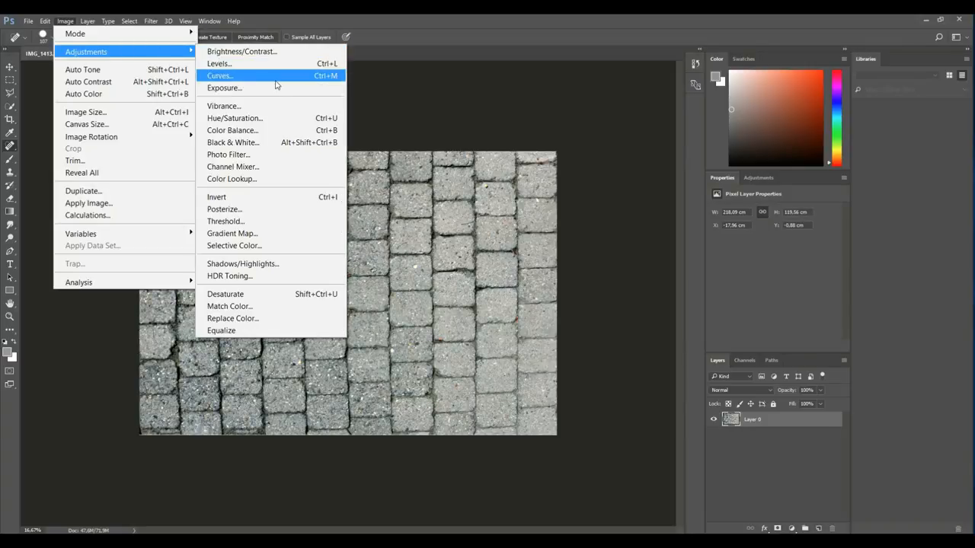
pyautogui.click(235, 118)
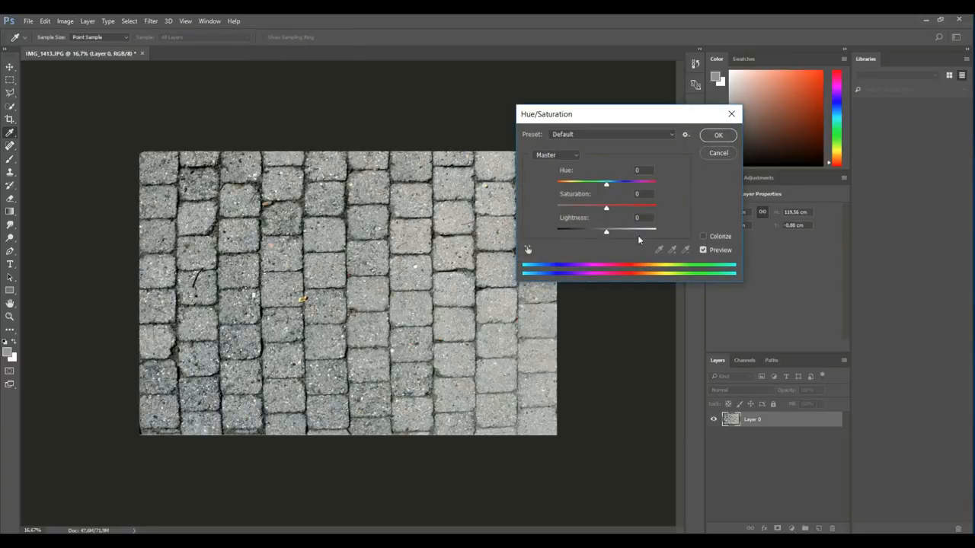
pyautogui.moveTo(607, 207); pyautogui.dragTo(632, 206)
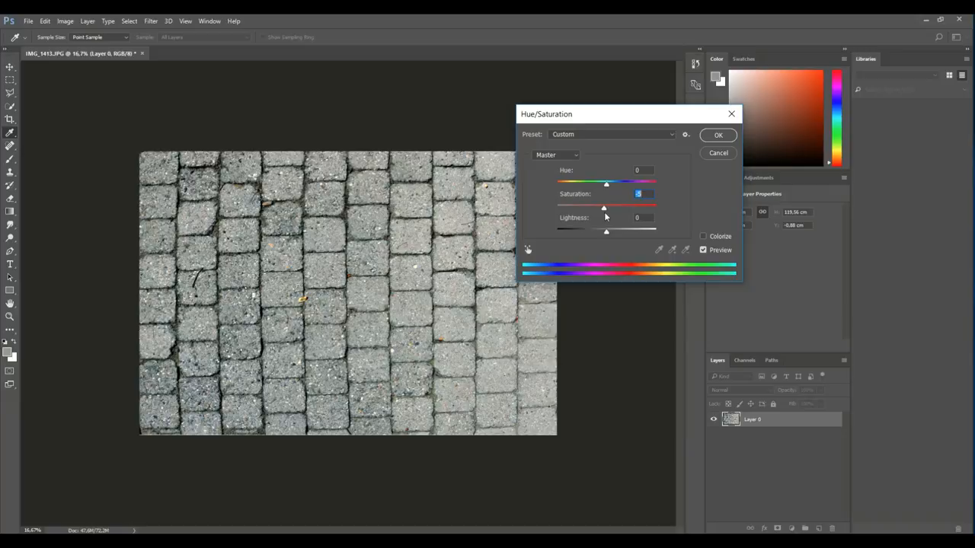
pyautogui.moveTo(704, 140)
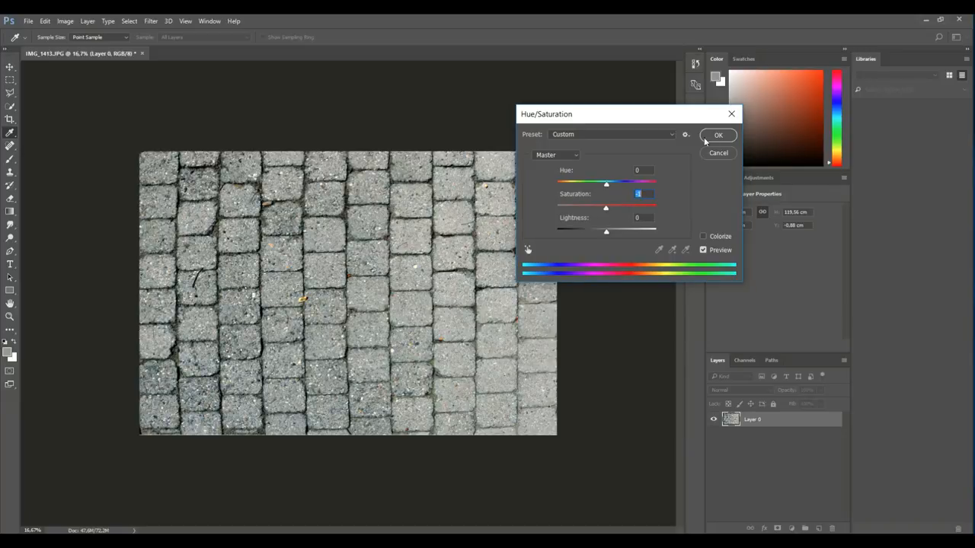
pyautogui.click(718, 135)
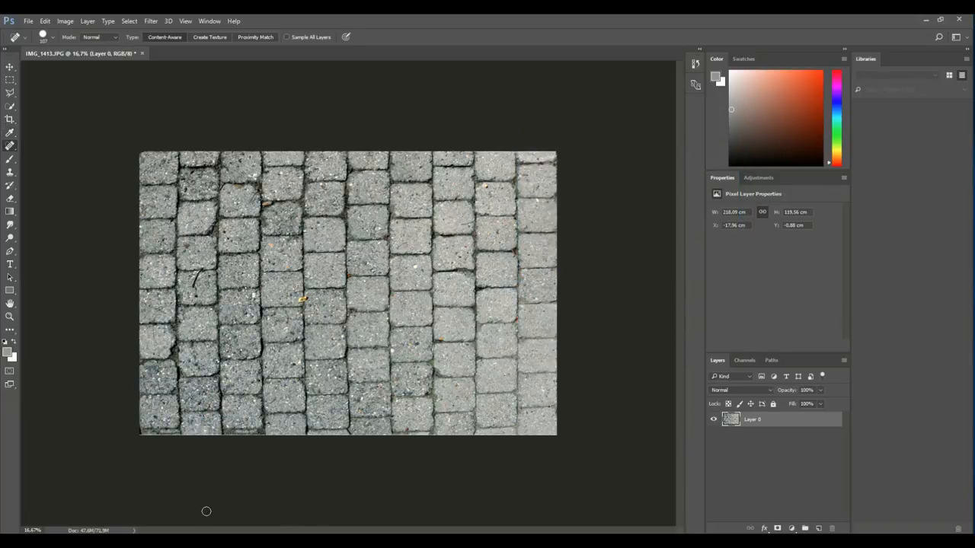